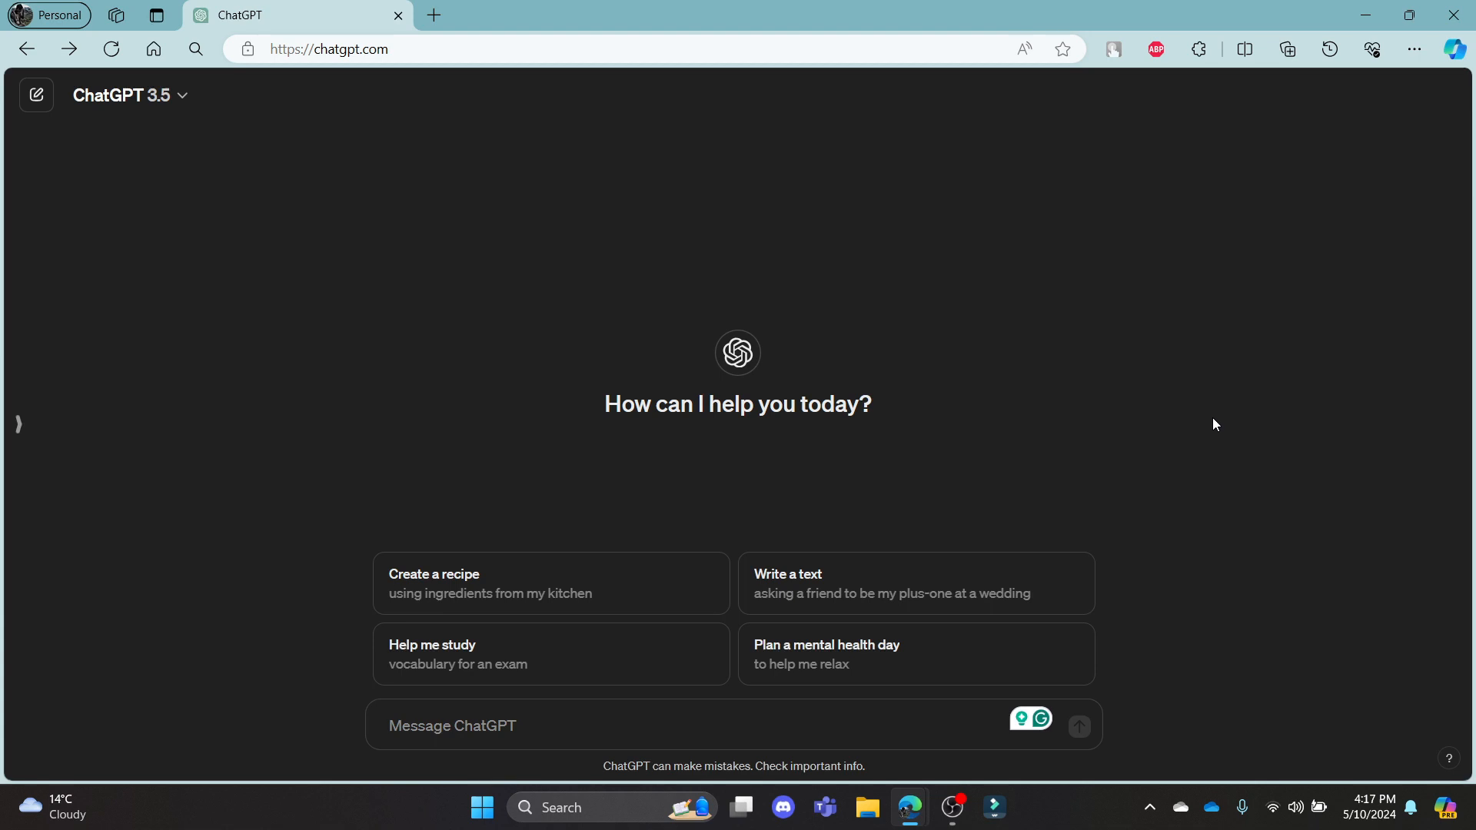
pyautogui.moveTo(82, 438)
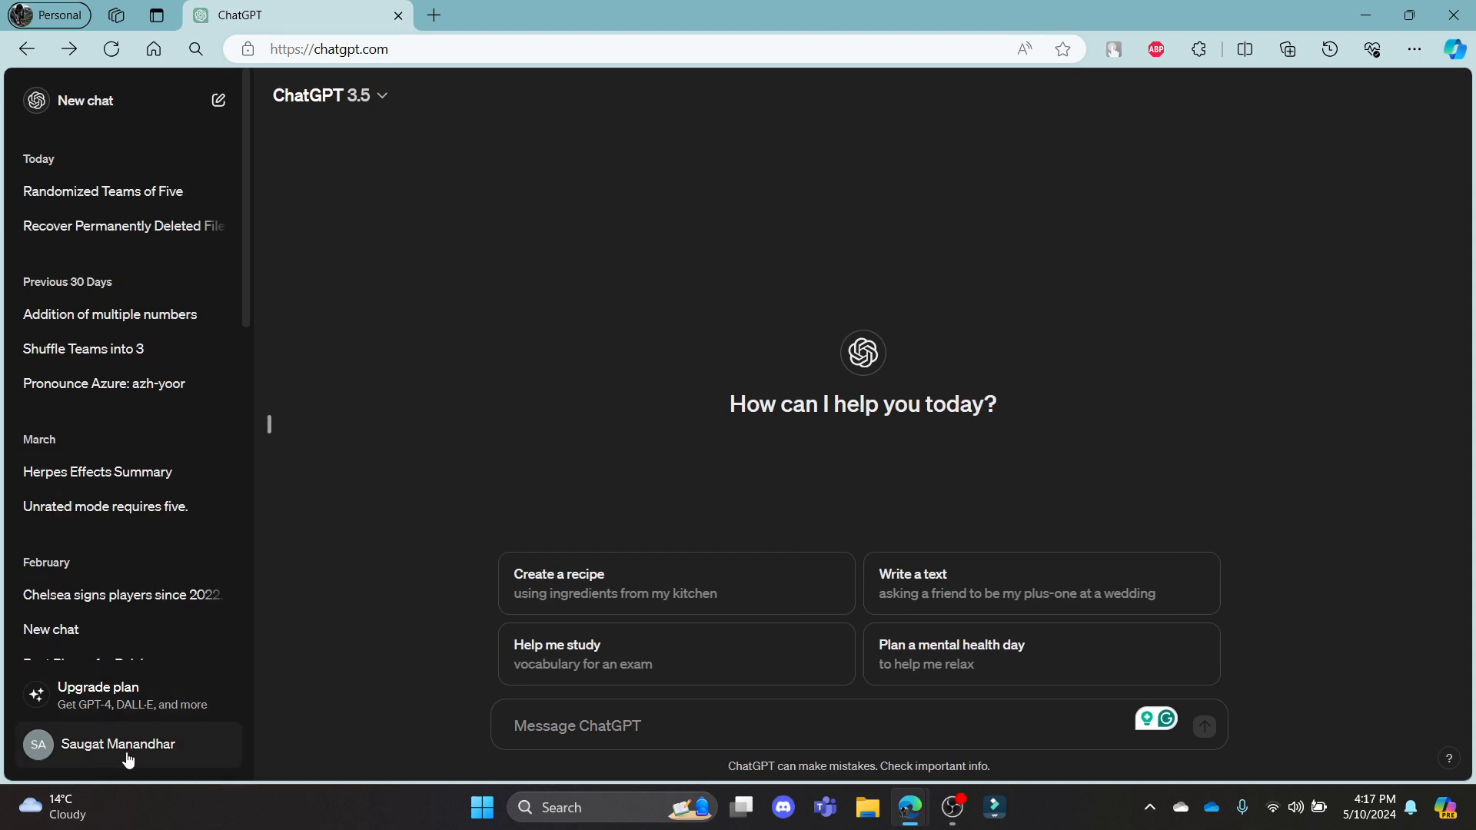
# Bring up the account menu from the profile name at the bottom-left.
pyautogui.click(118, 744)
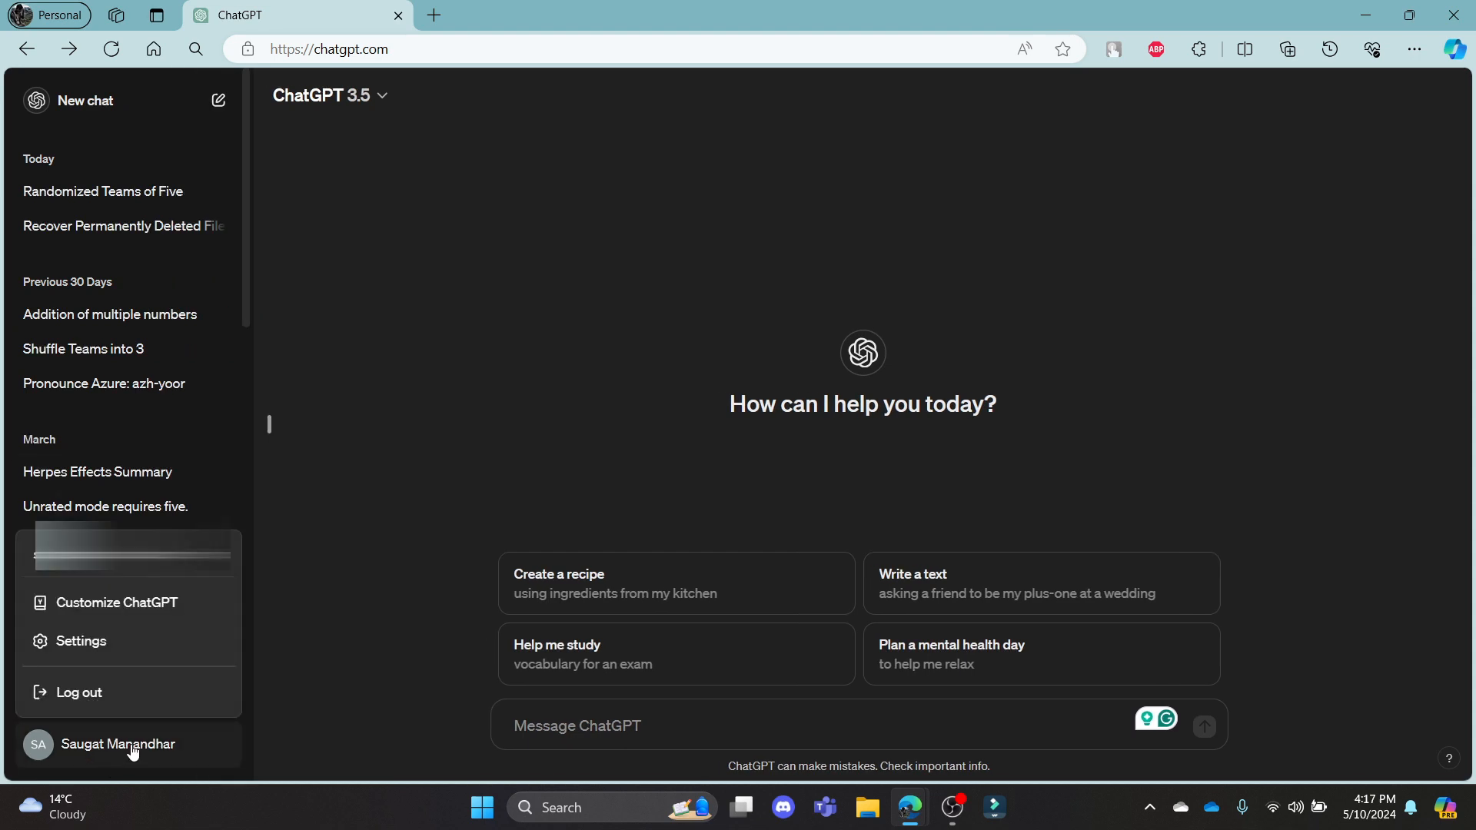
# Reach the Security section of Settings with the log-out-of-all-devices option.
pyautogui.click(82, 640)
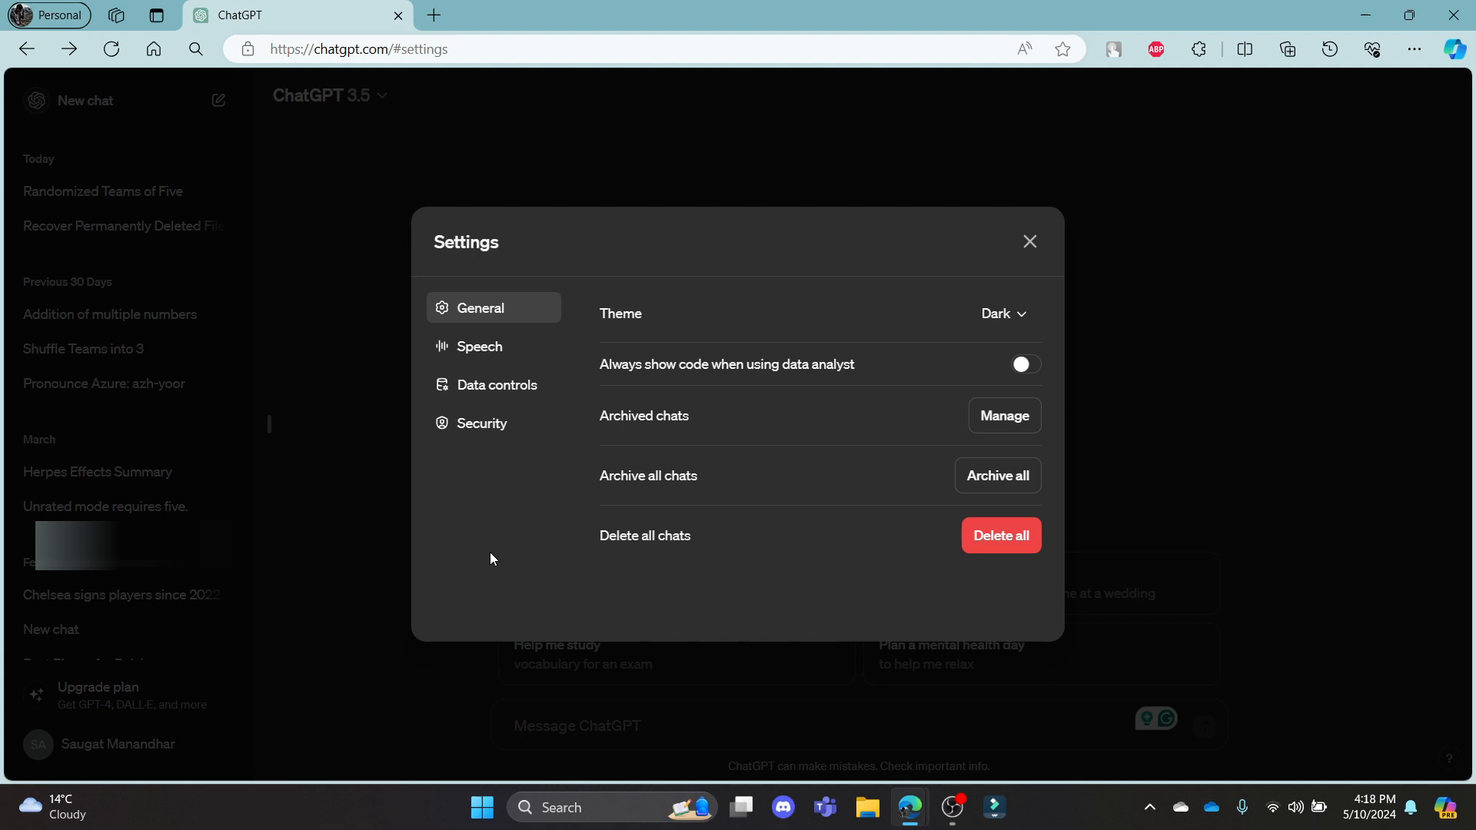
pyautogui.click(482, 422)
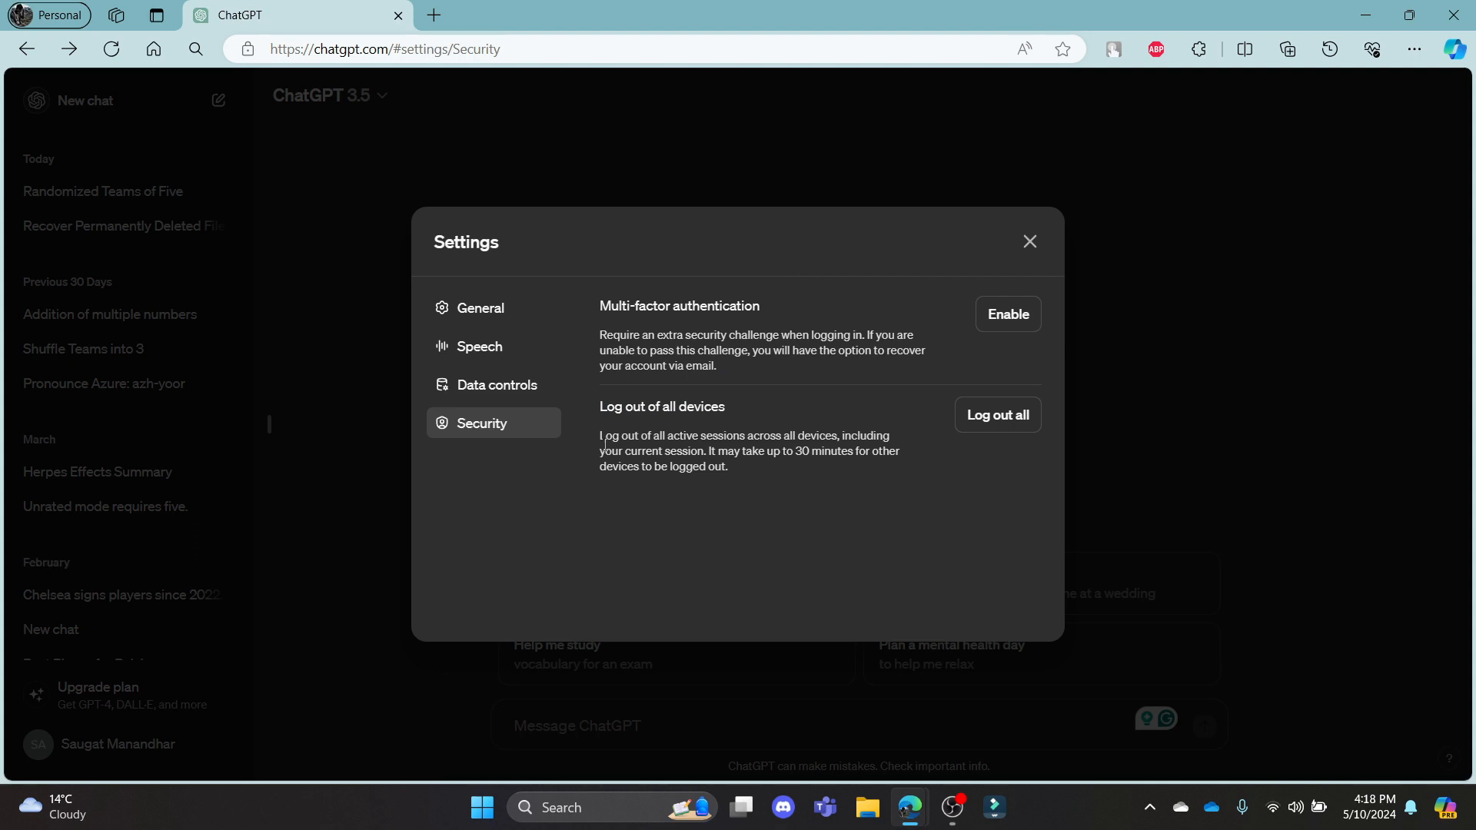
pyautogui.moveTo(766, 465)
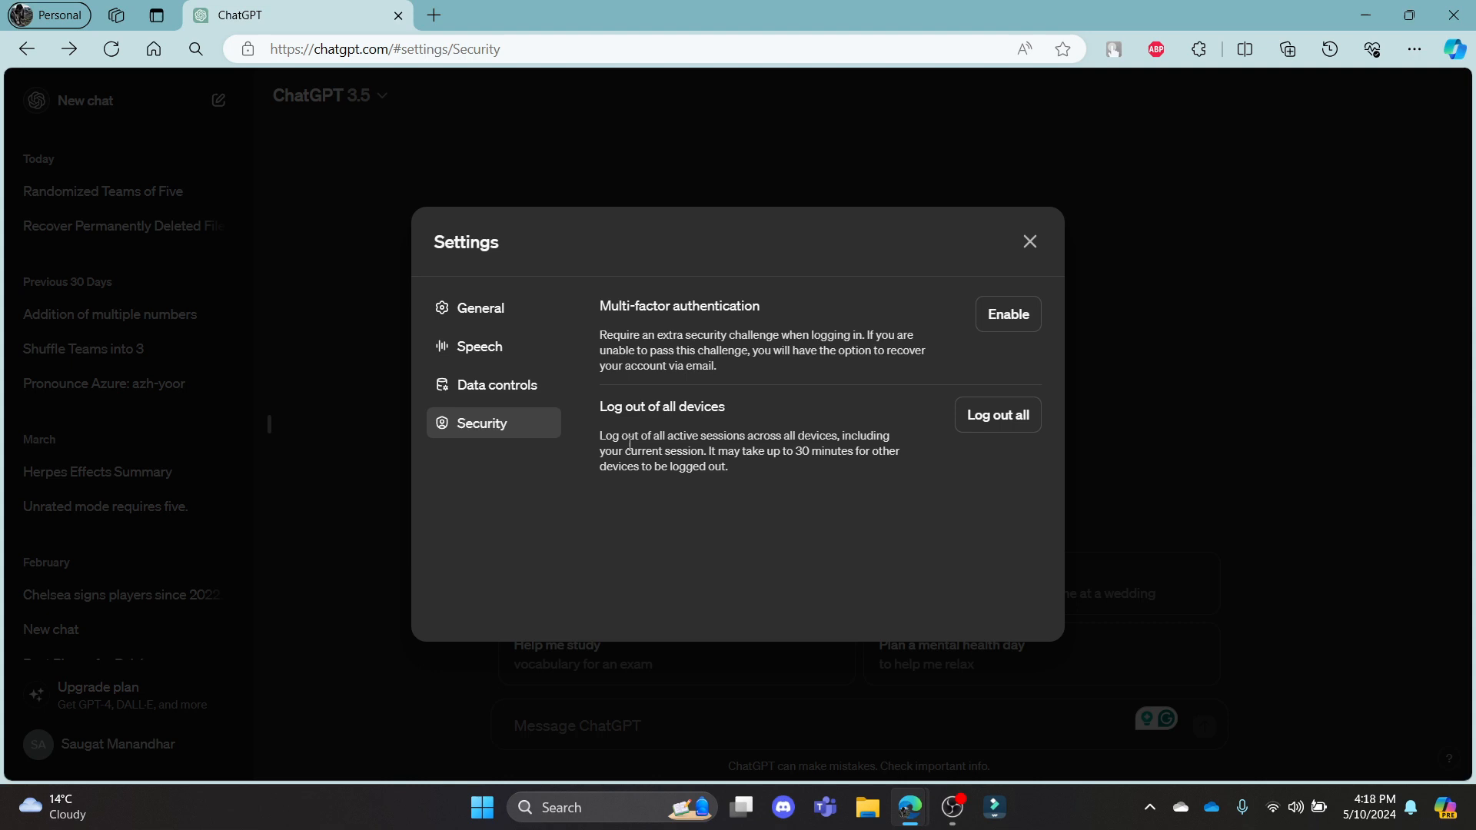
pyautogui.moveTo(996, 415)
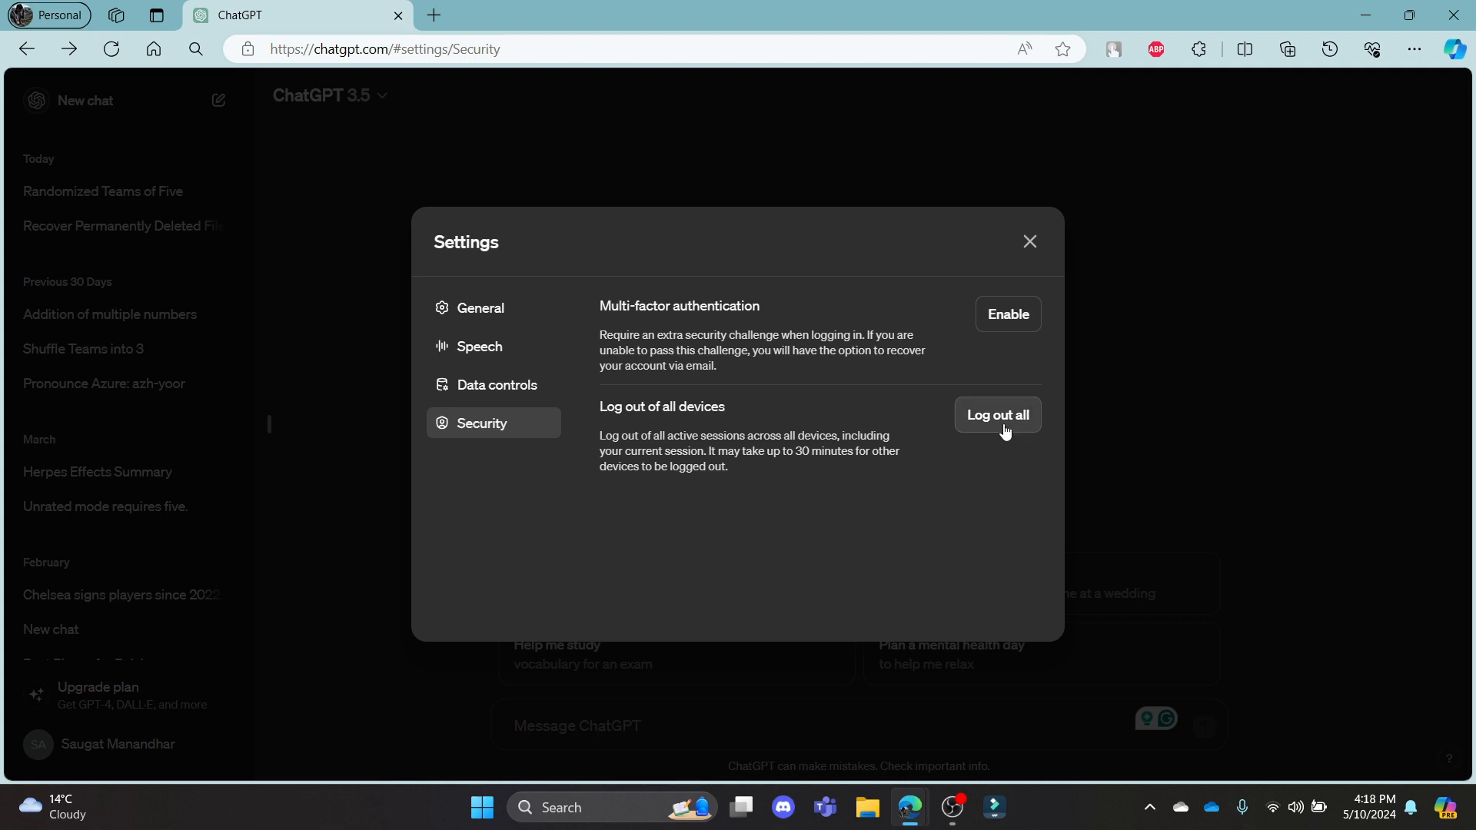
# Log out of all active sessions with 'Log out all', landing on the Get started page.
pyautogui.click(996, 415)
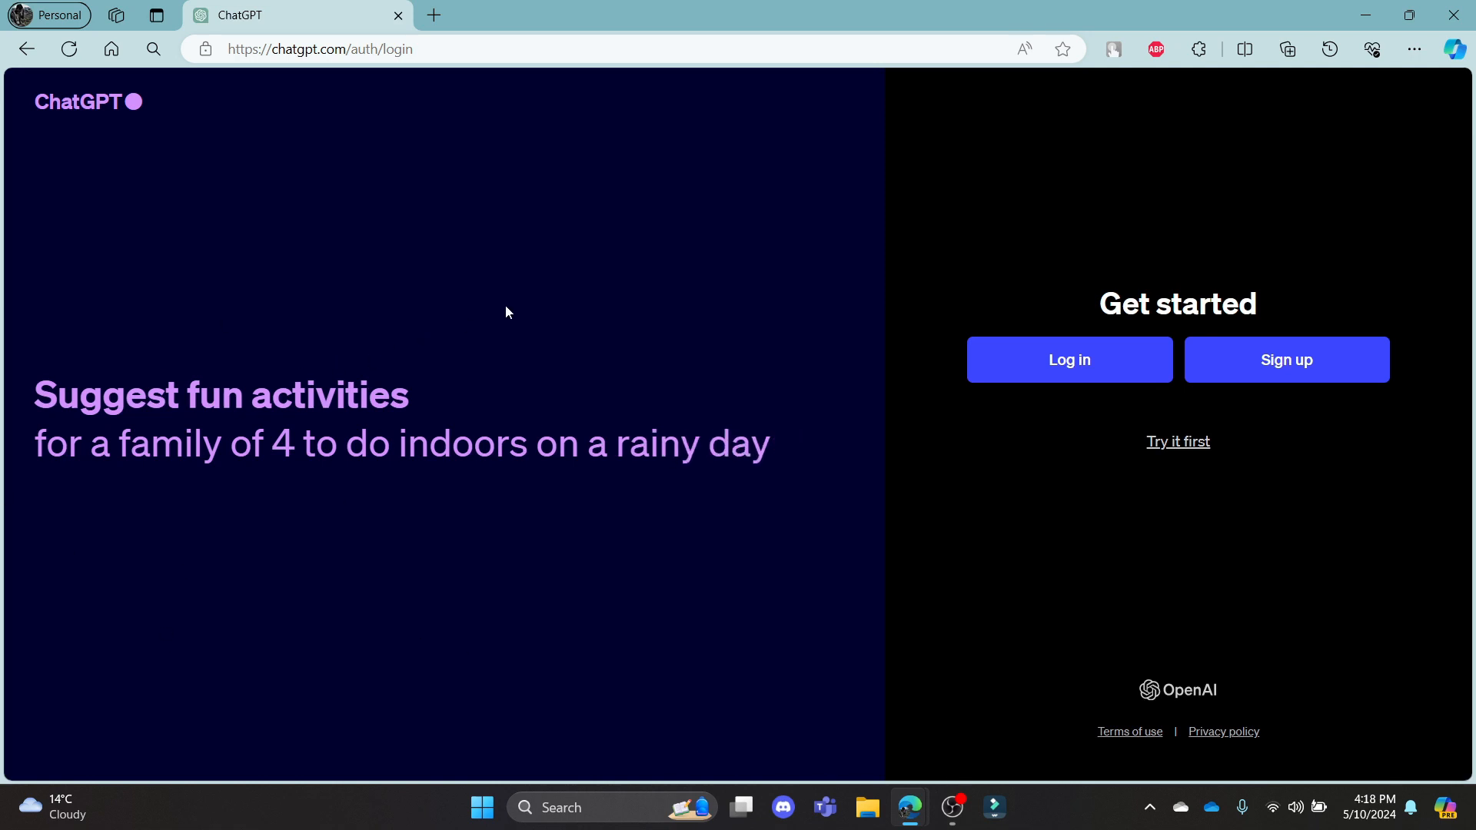
pyautogui.moveTo(698, 409)
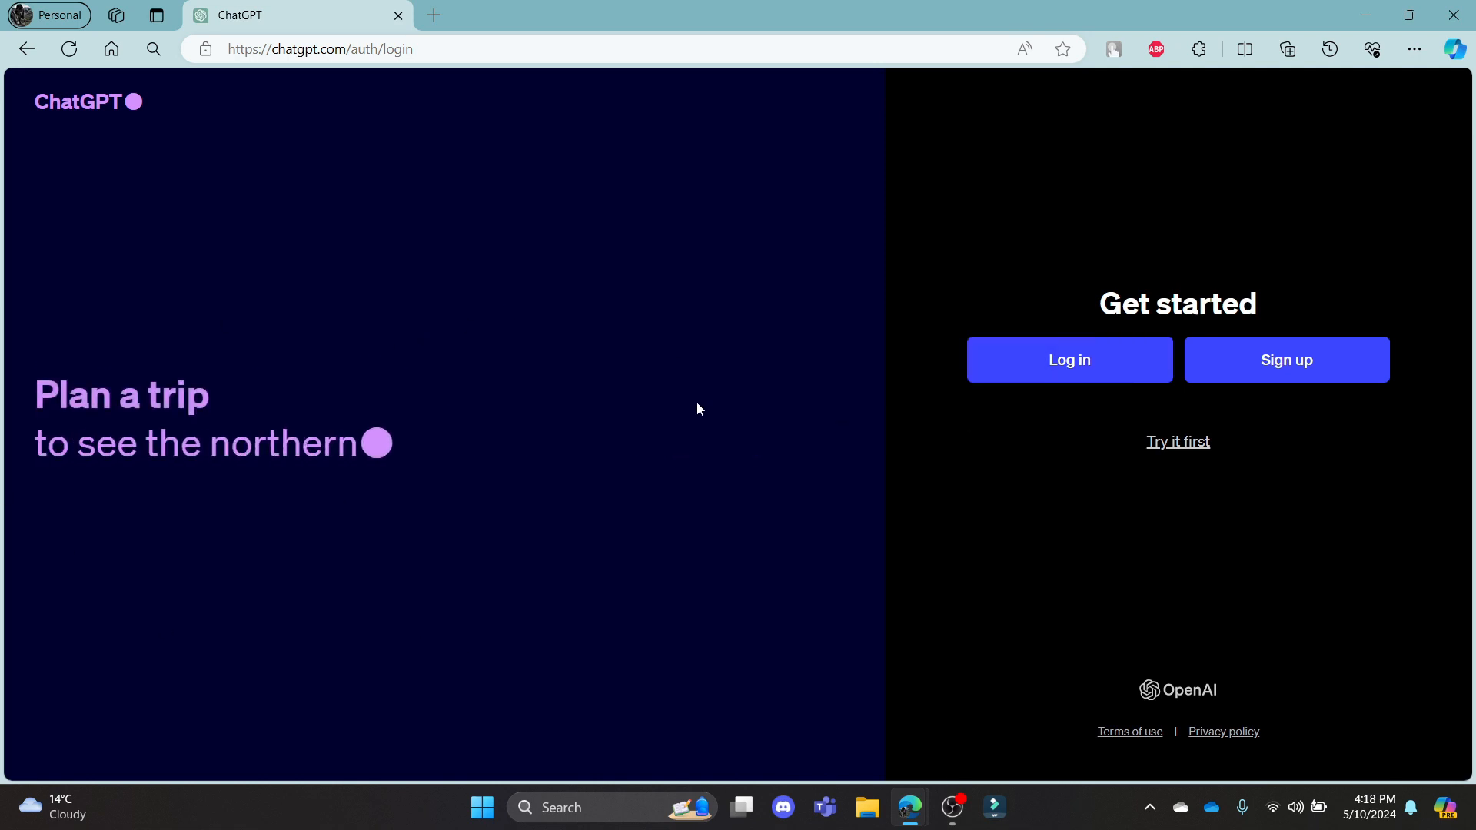
# Sign back in with the Google account and hide the chat history sidebar on the home page.
pyautogui.click(1068, 360)
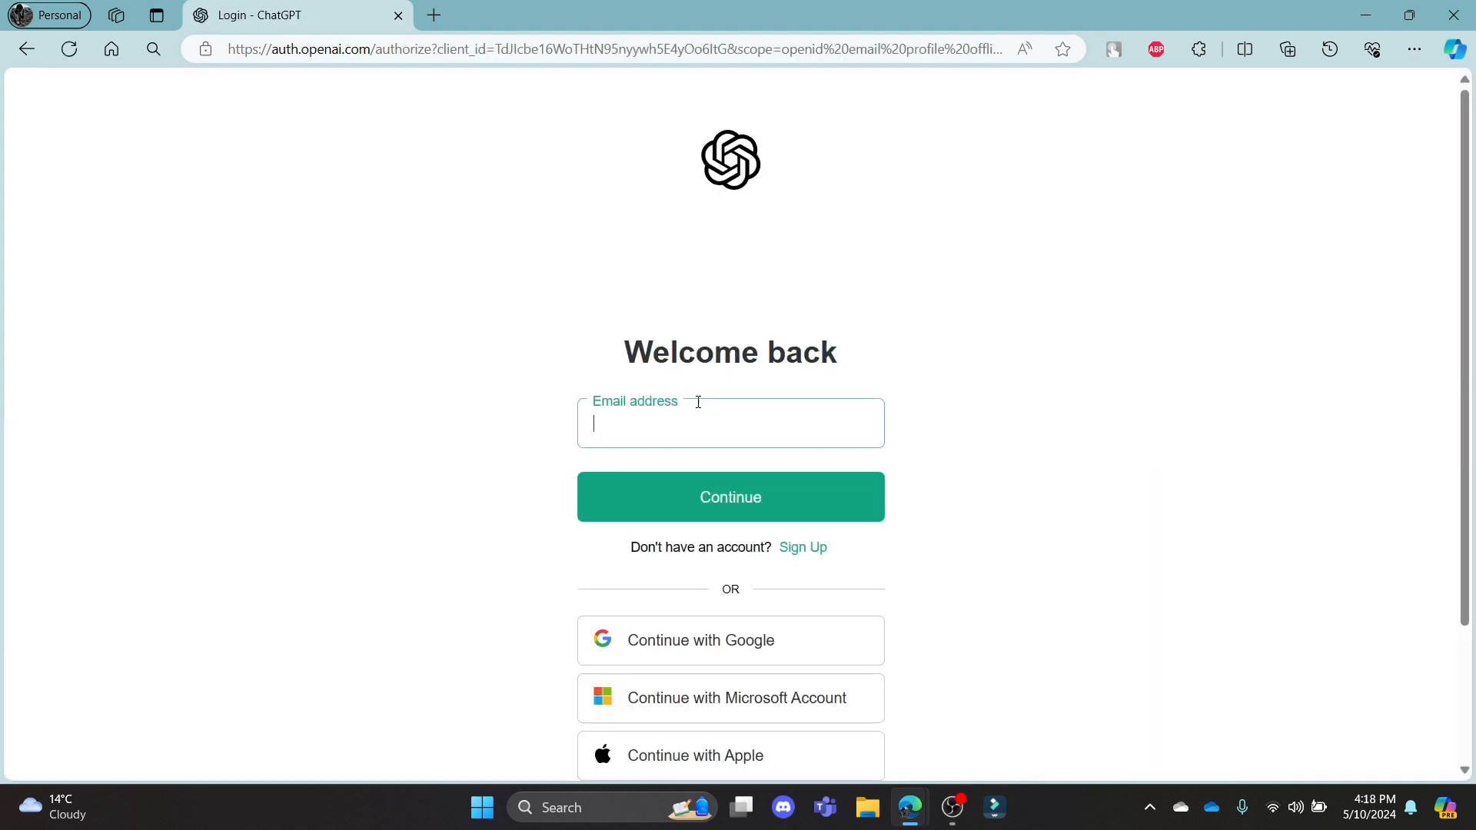
pyautogui.click(729, 639)
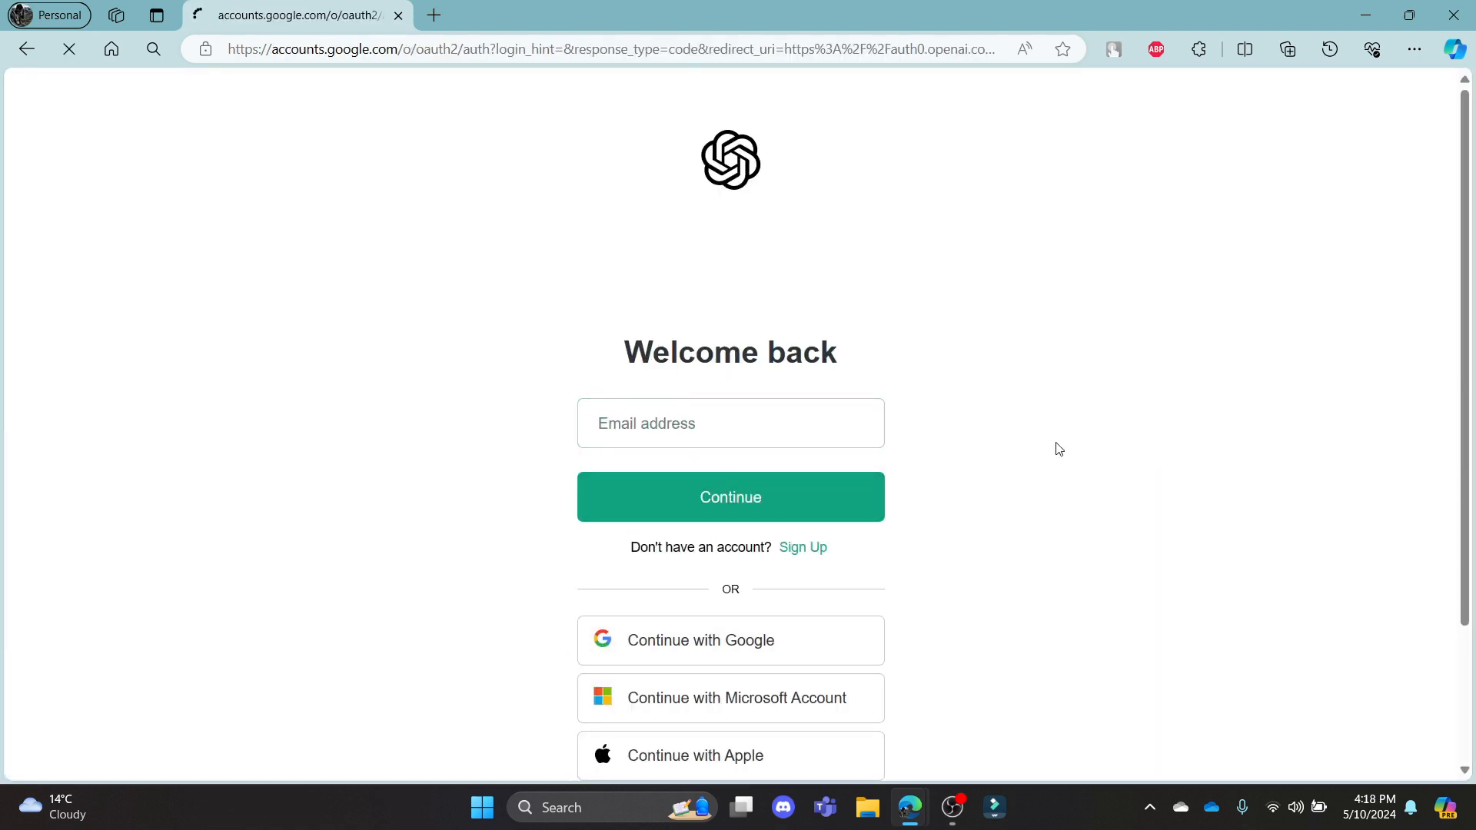
pyautogui.click(701, 639)
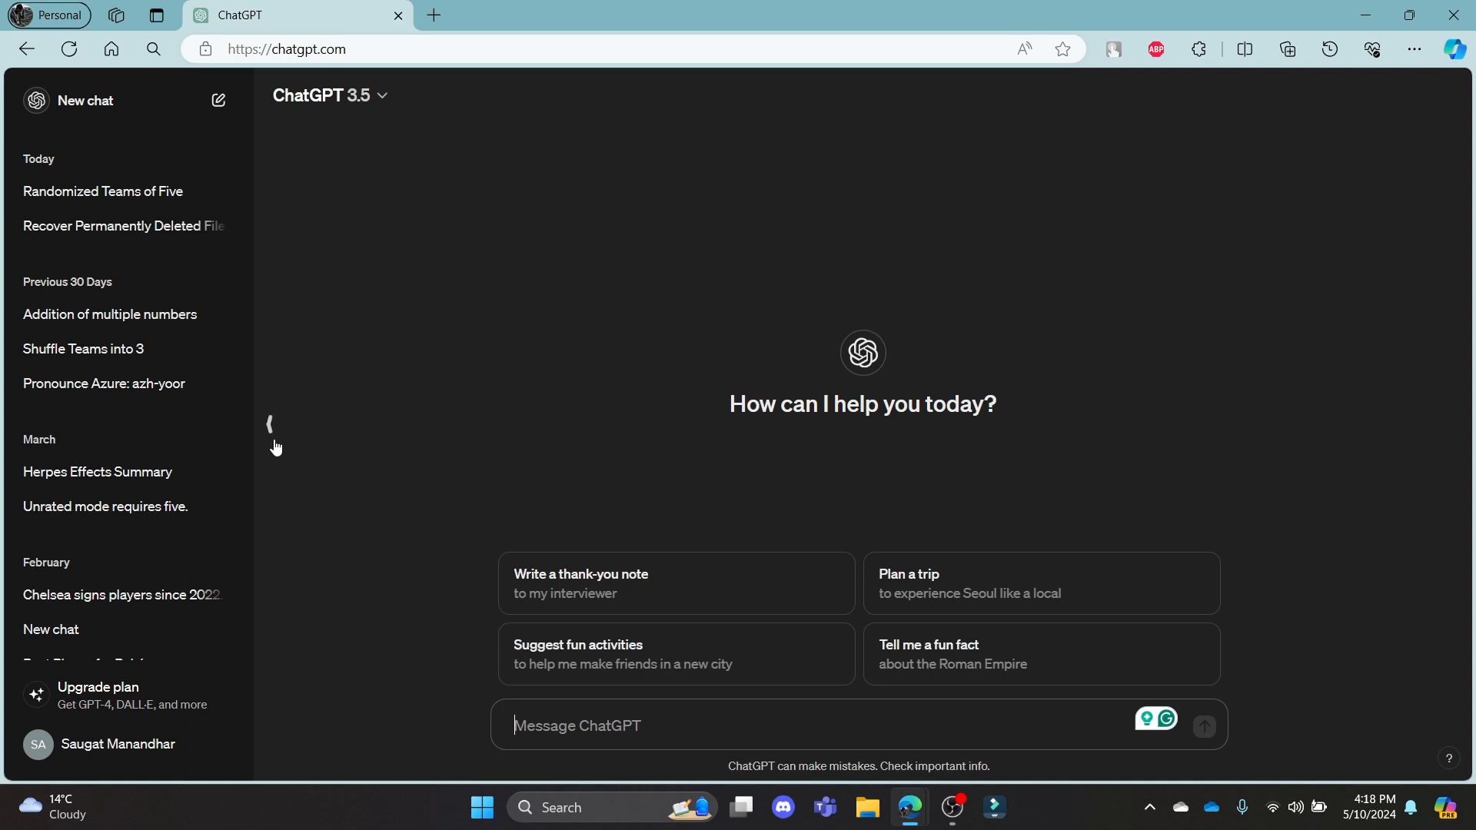
pyautogui.click(269, 424)
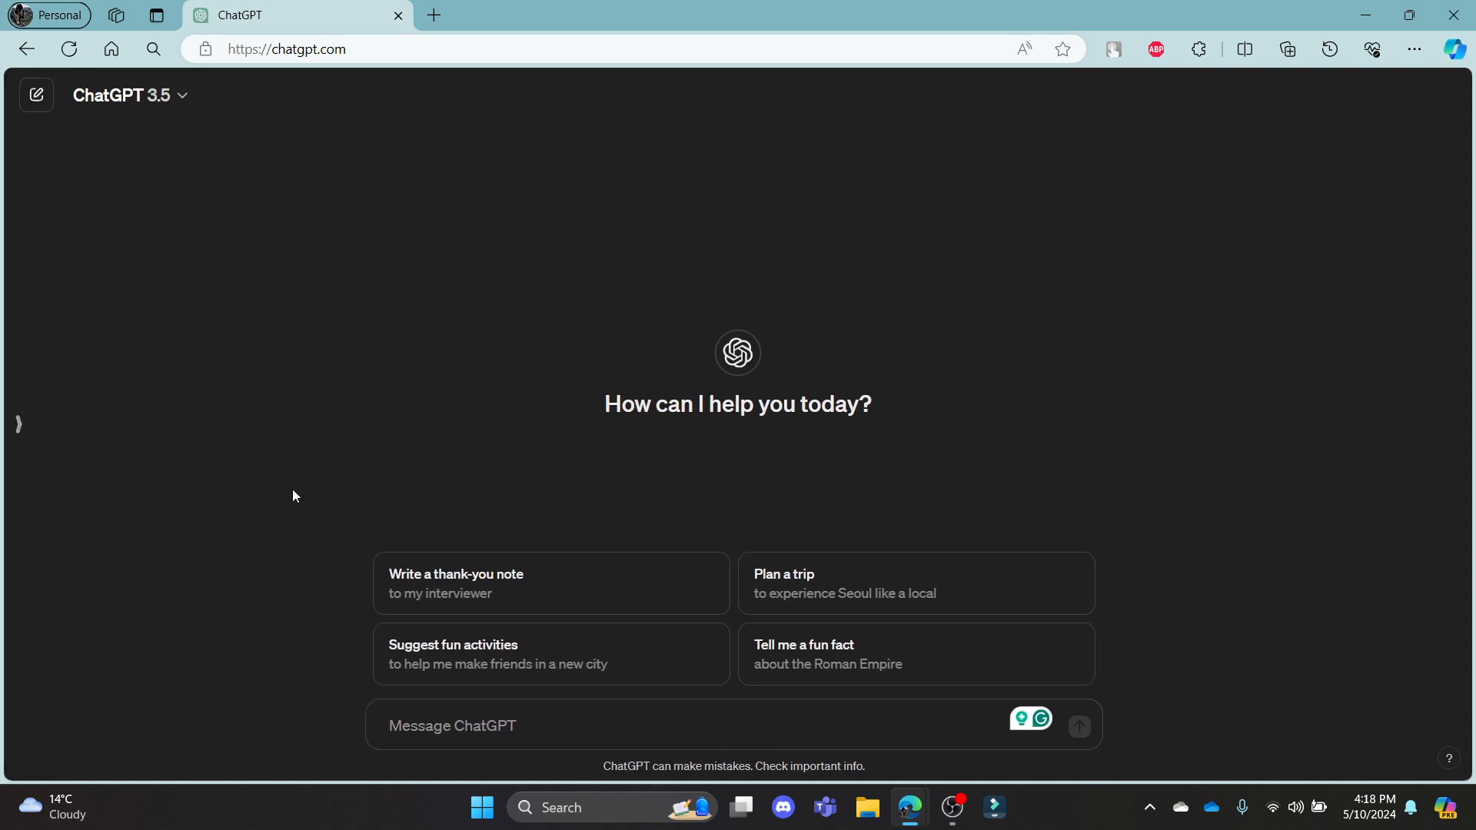